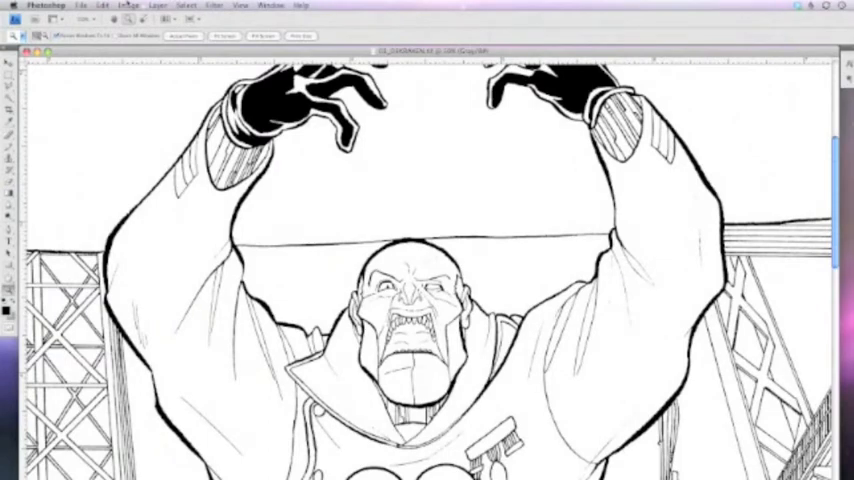
Bring up the Curves adjustment from Image > Adjustments to clean the line art.
left_click(128, 4)
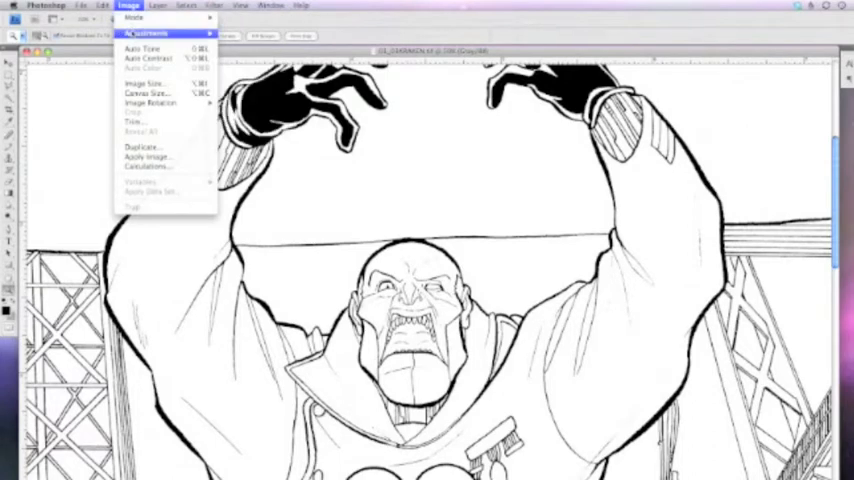
left_click(144, 32)
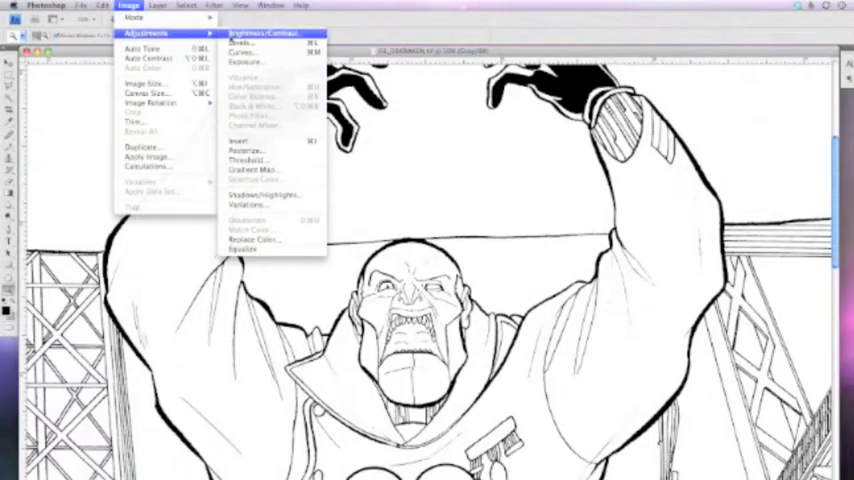
mouse_move(240, 44)
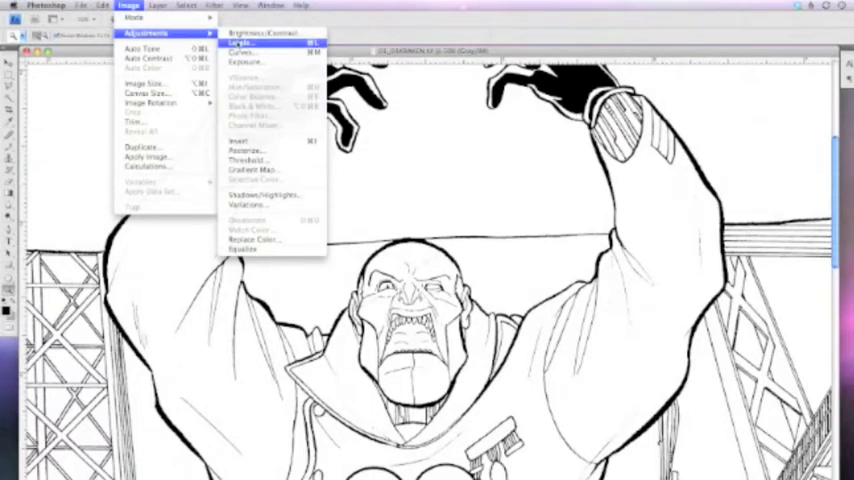
left_click(240, 44)
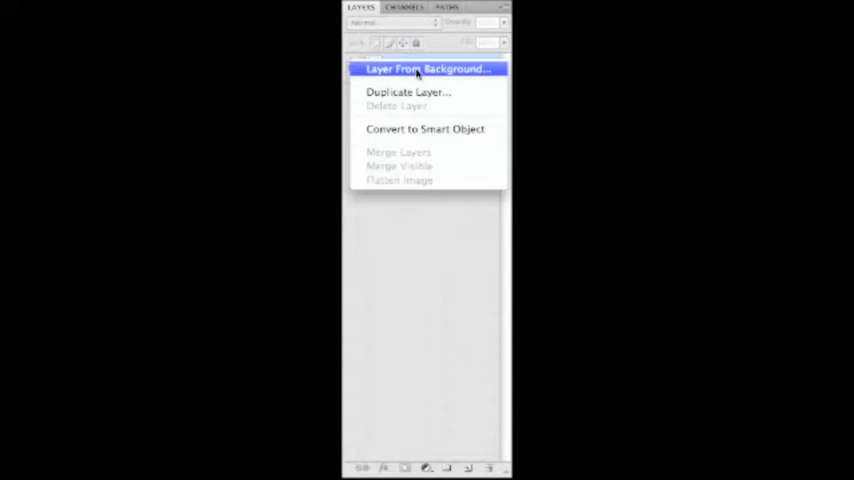
Convert the locked background into an editable layer named Flats.
left_click(428, 68)
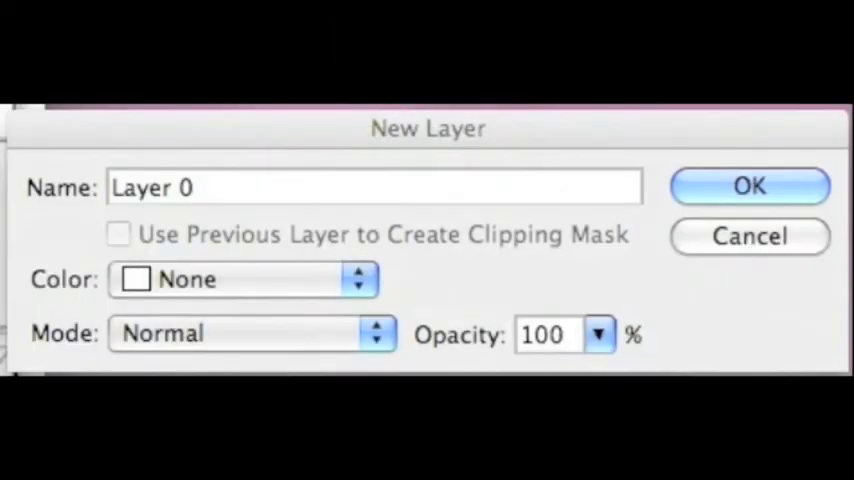
triple_click(200, 188)
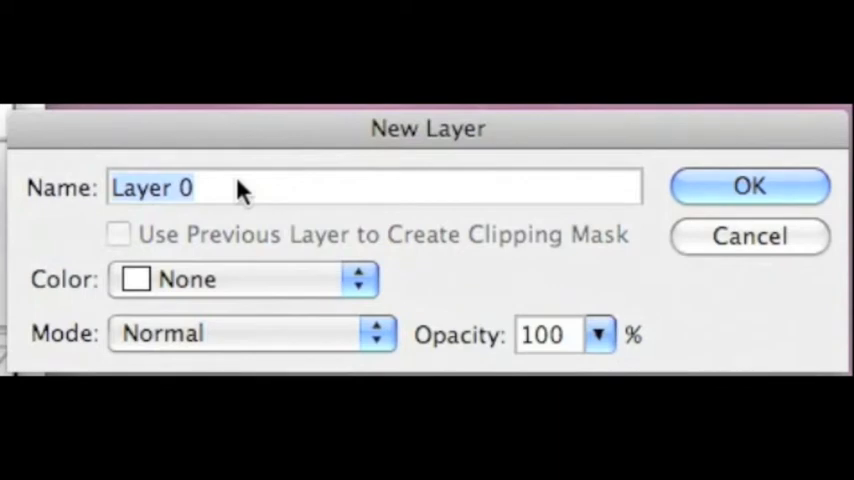
type("Flat")
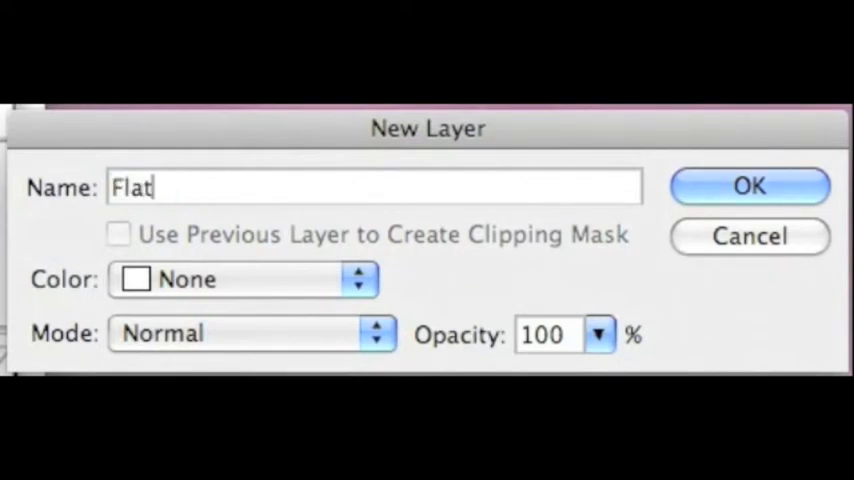
type("s")
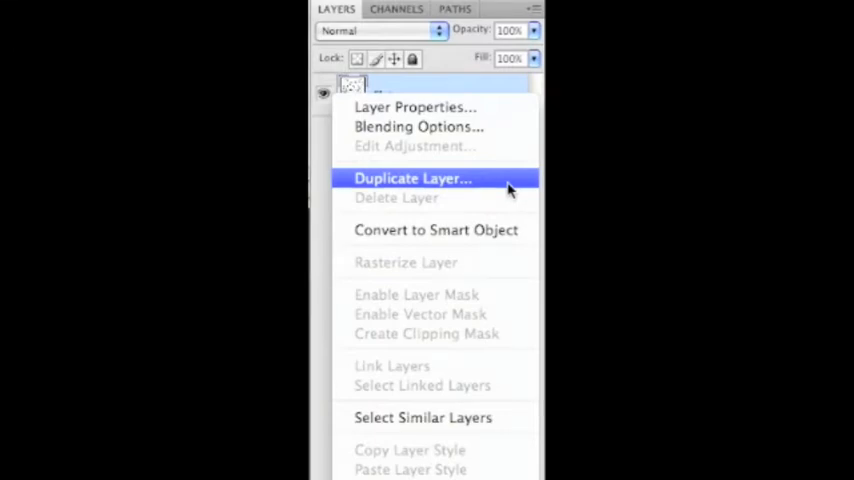
Duplicate the Flats layer as a new layer named lineart.
left_click(412, 178)
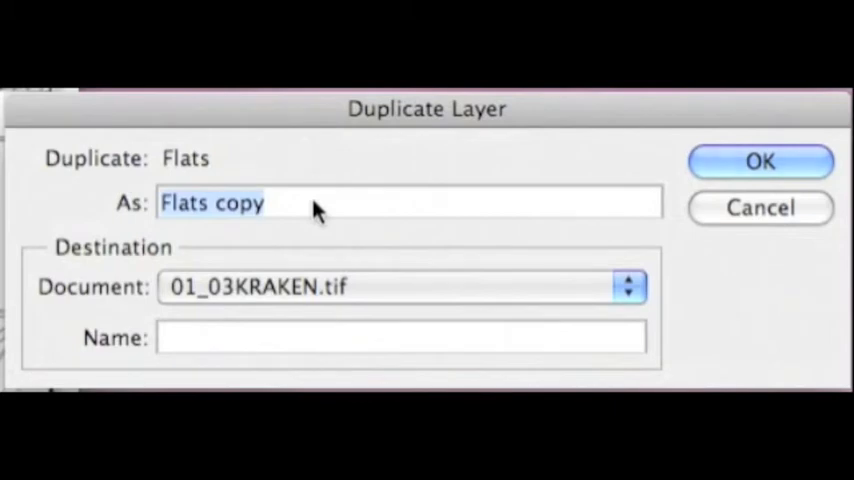
type("lineart")
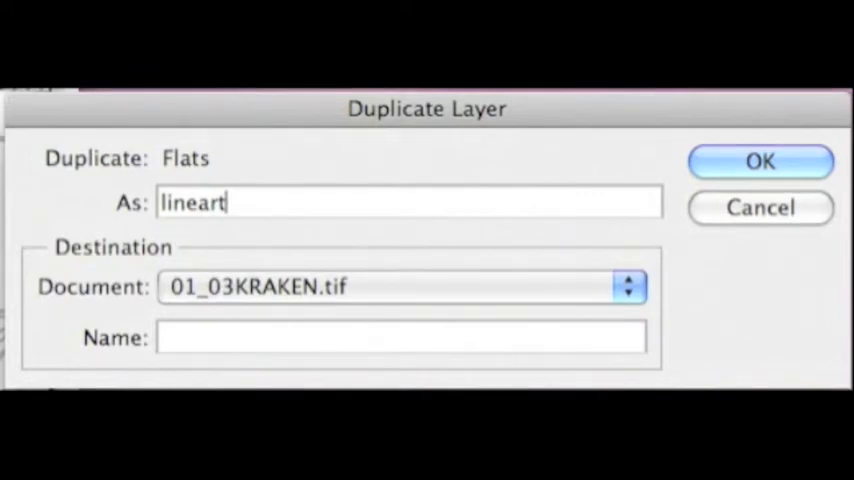
left_click(760, 160)
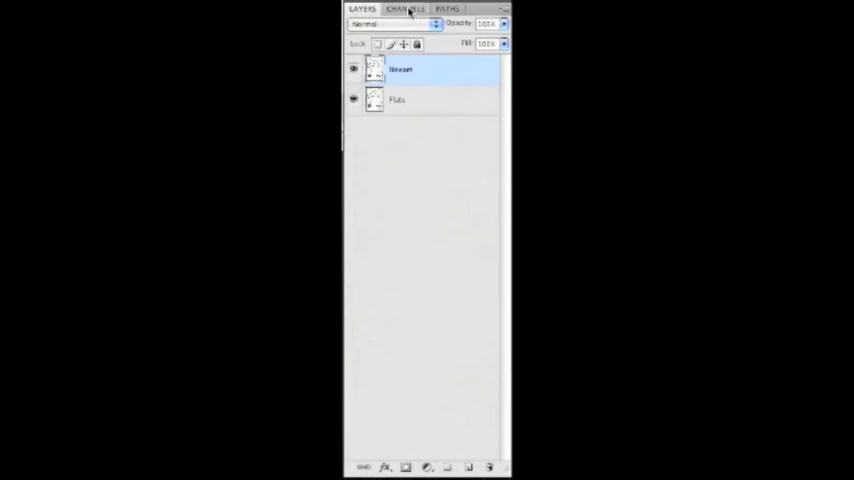
Load the Gray channel of the lineart as a selection via the Channels panel.
left_click(406, 8)
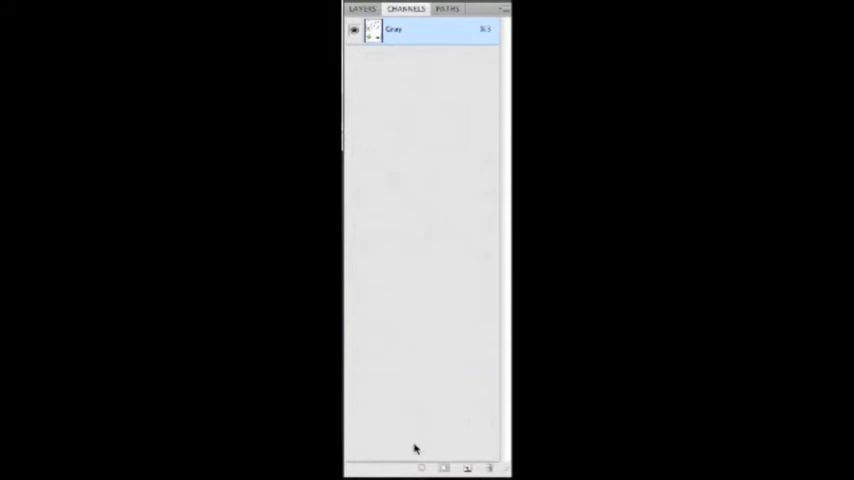
mouse_move(420, 468)
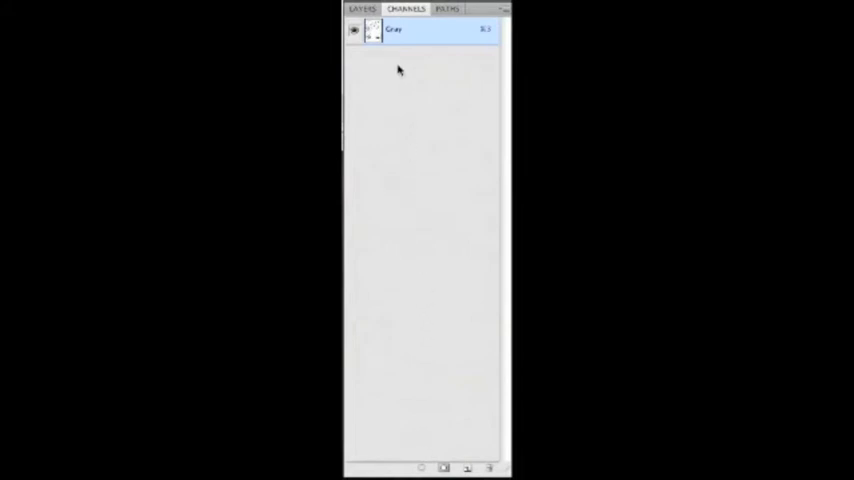
left_click(362, 8)
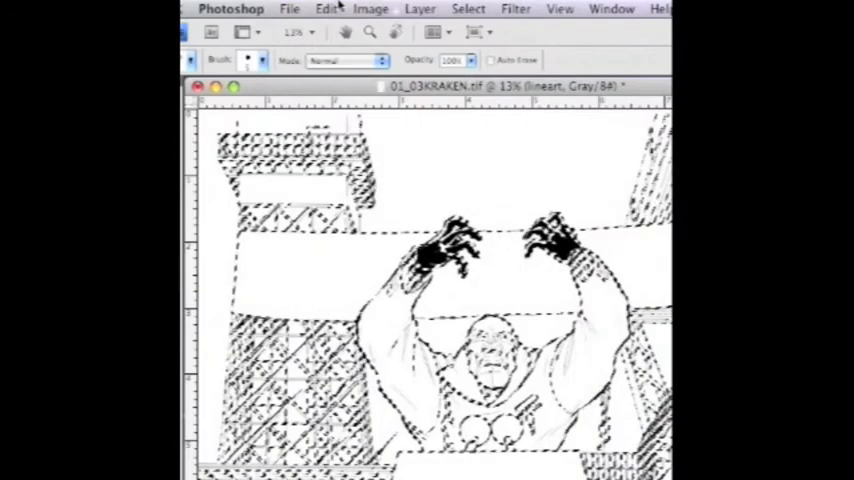
Clear the selected white pixels from the lineart layer so only the black lines remain.
left_click(328, 8)
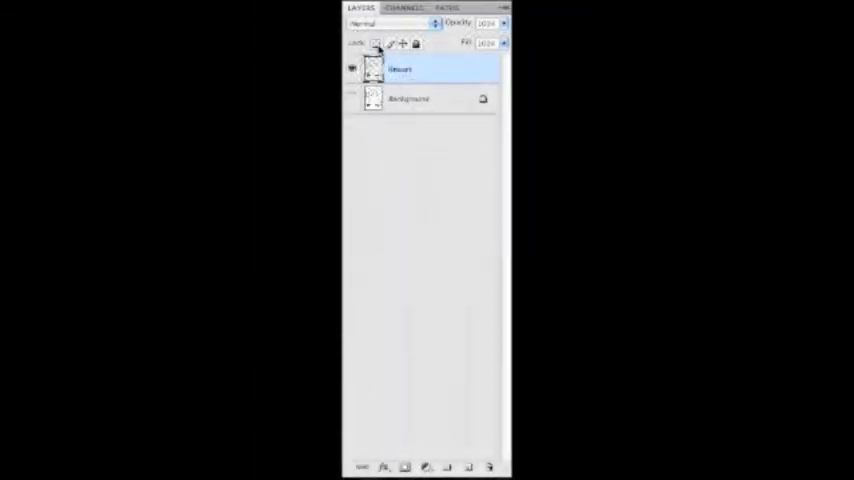
mouse_move(376, 44)
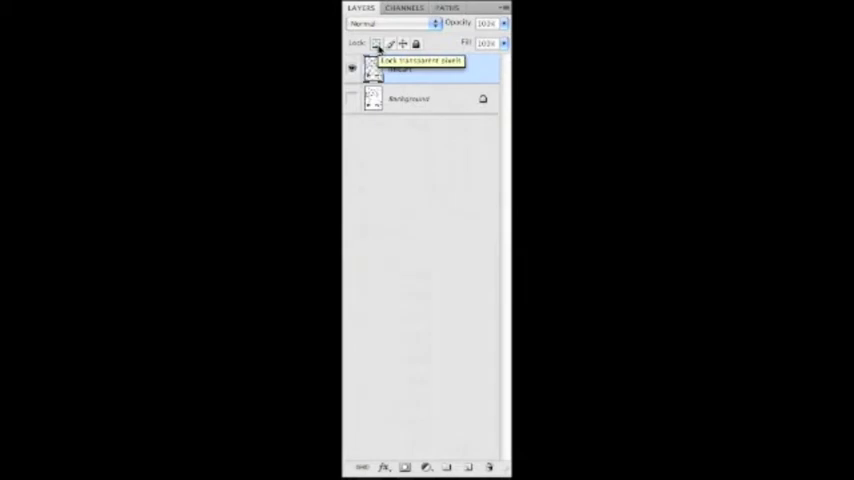
Lock the lineart layer's transparent pixels so only existing lines can be painted.
left_click(376, 44)
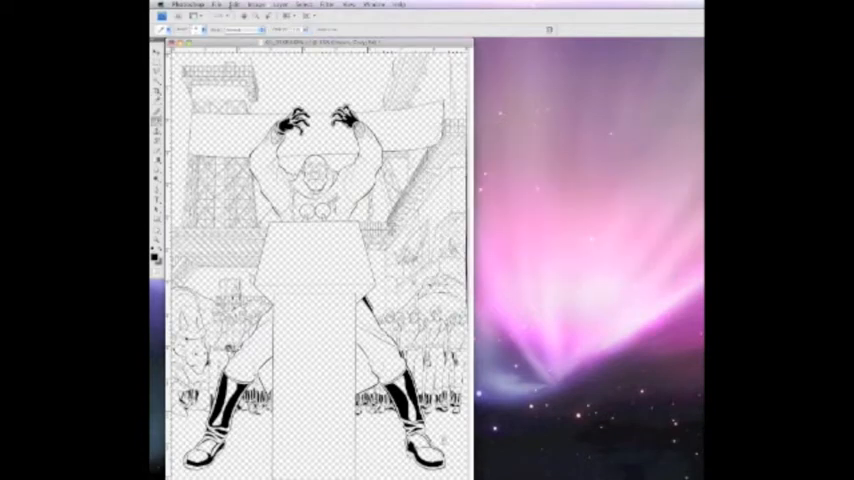
Bring up the Edit > Fill settings to recolour the lineart lines.
left_click(234, 4)
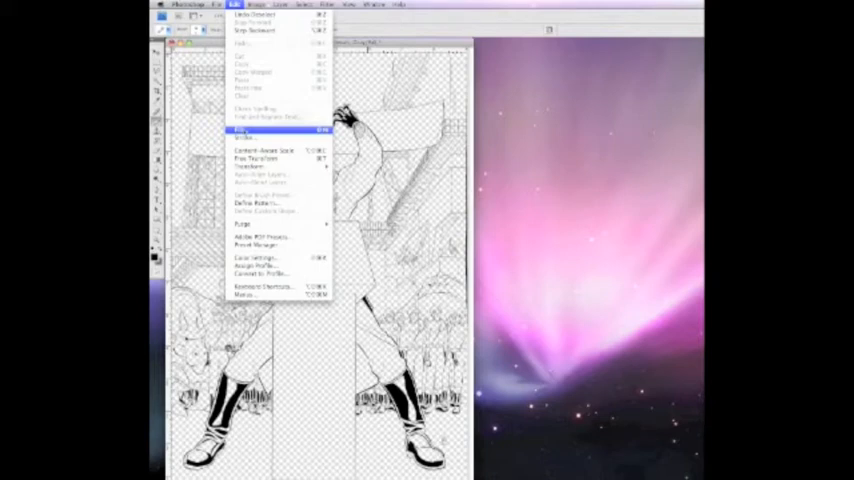
left_click(244, 132)
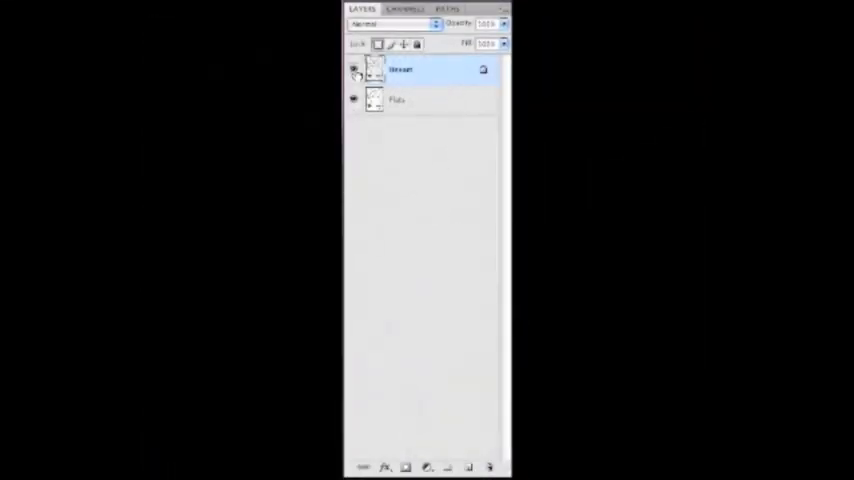
Make the line art layer active in the Layers panel.
left_click(400, 100)
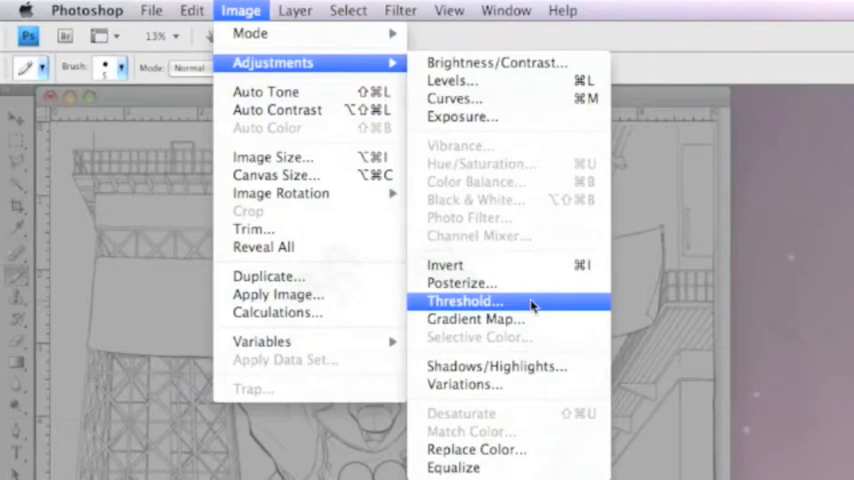
Apply Threshold to turn the scanned line art into solid black lines.
left_click(464, 300)
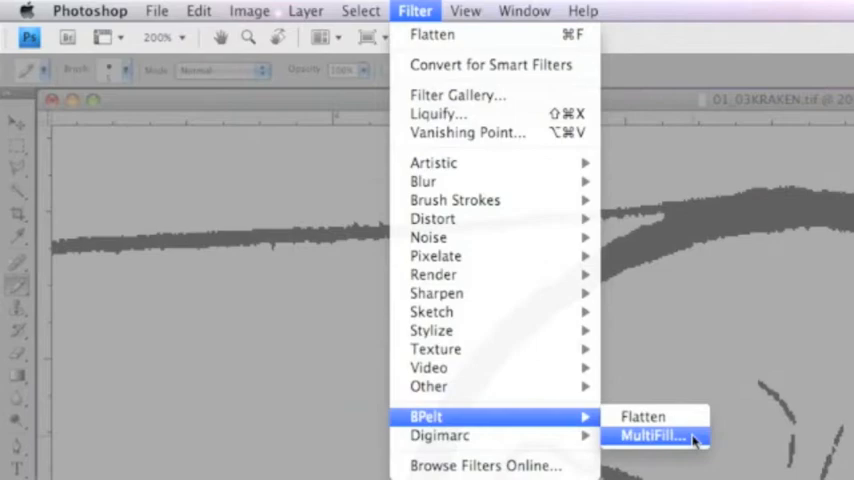
Run the BPelt MultiFill filter to give every enclosed area its own flat colour.
left_click(652, 436)
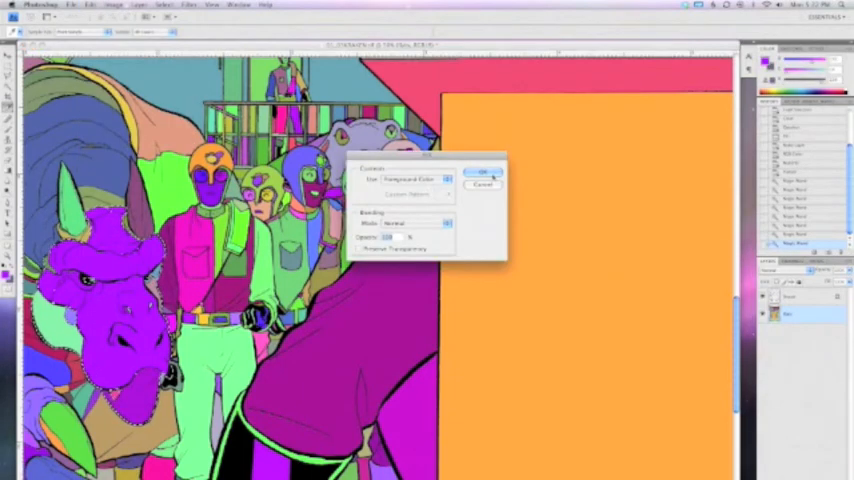
Fill the selected flat area with the foreground colour.
left_click(422, 12)
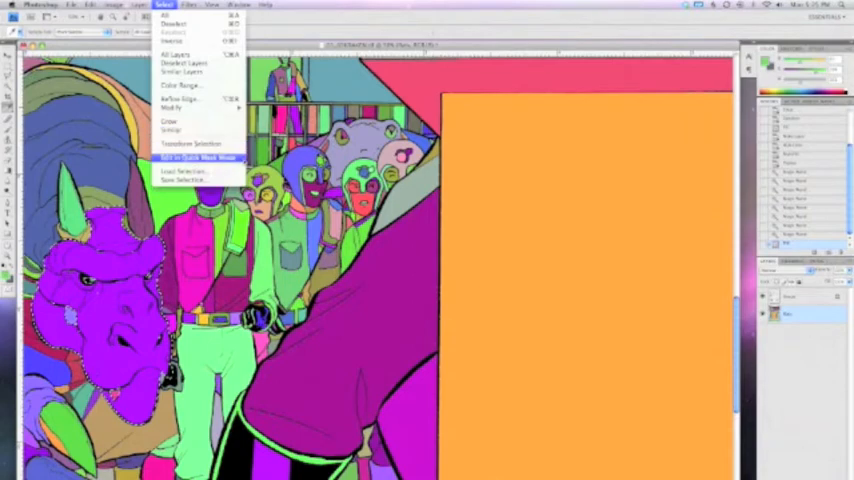
Enter quick mask mode and paint the mask to tighten the selection around the purple rhino.
left_click(196, 158)
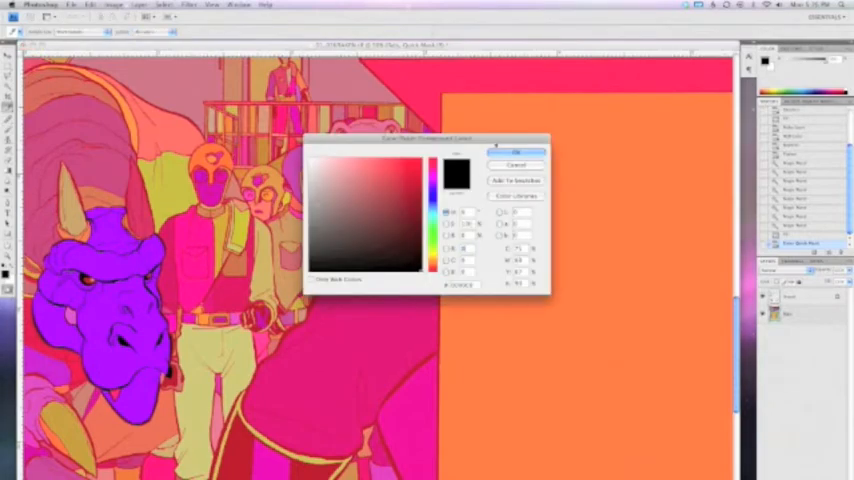
left_click(516, 152)
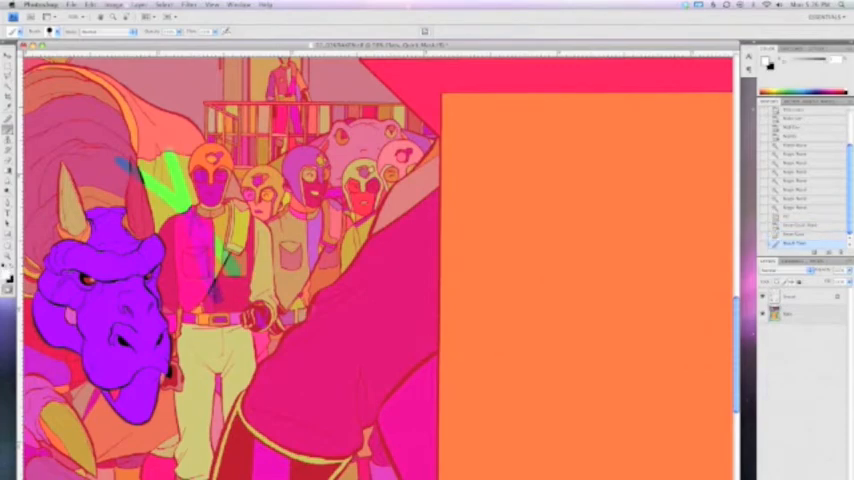
left_click_drag(310, 318, 576, 282)
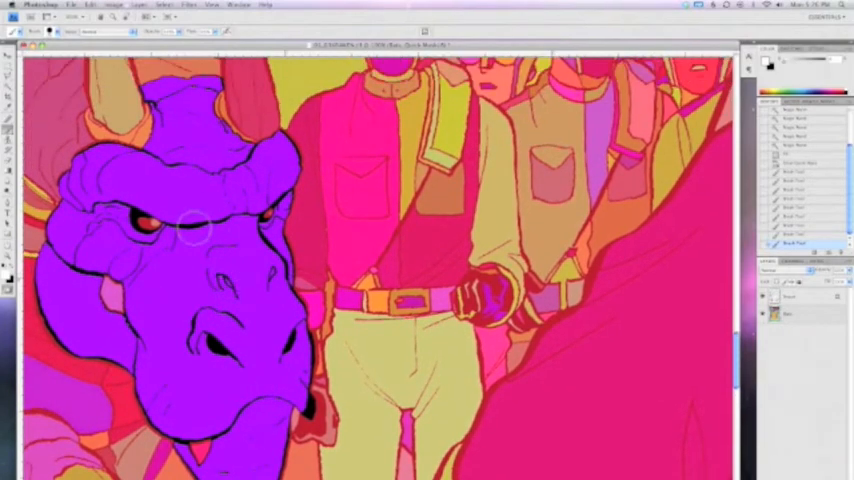
mouse_move(196, 152)
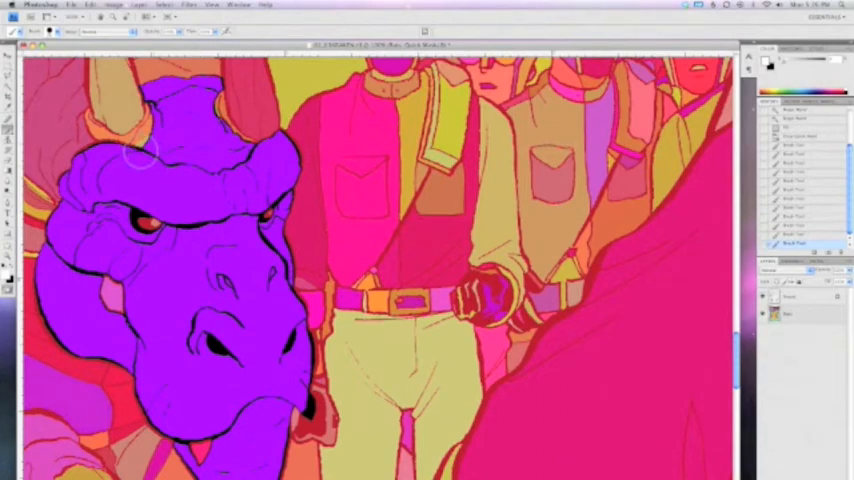
mouse_move(290, 300)
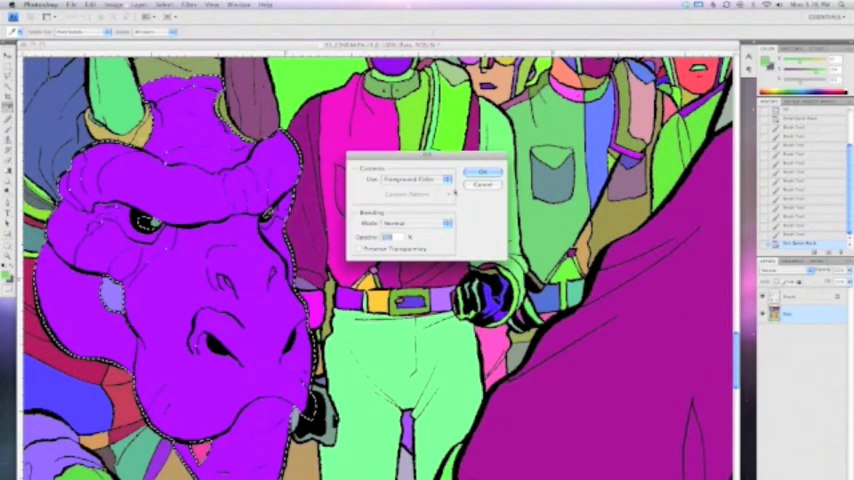
Confirm the Fill dialog to flood the rhino selection with its flat colour.
left_click(482, 172)
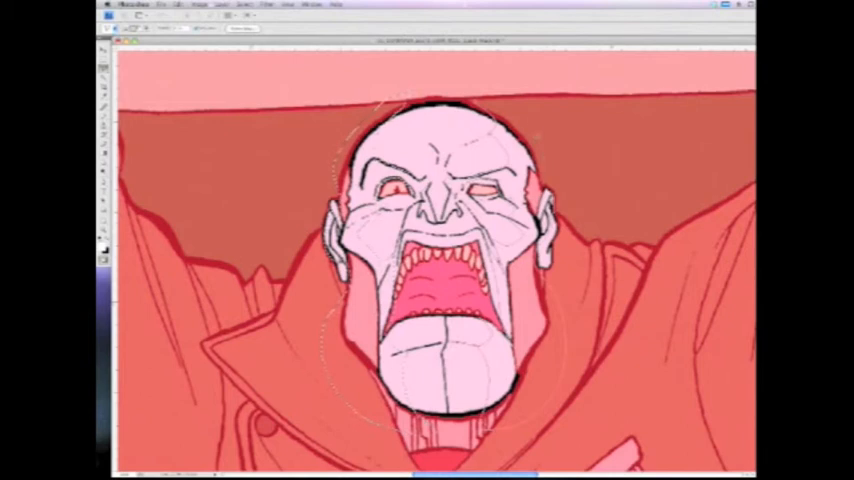
left_click(244, 4)
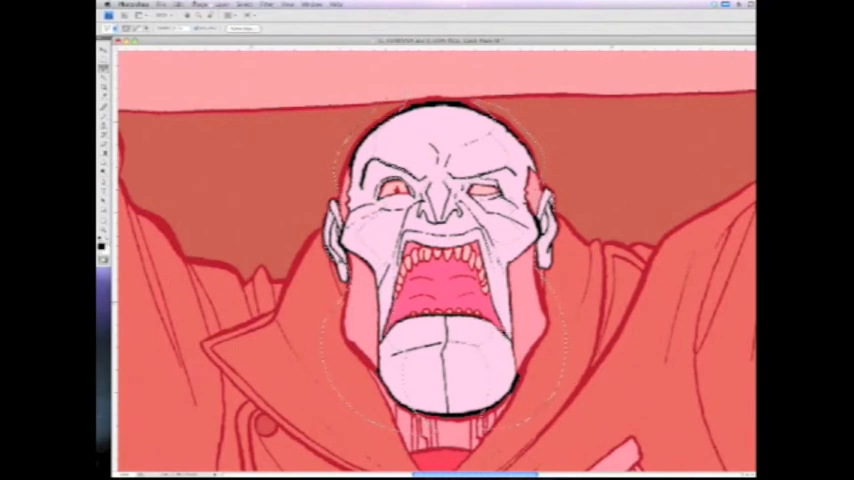
Leave quick mask to recover the villain-head selection and modify it via the Select menu.
left_click(192, 4)
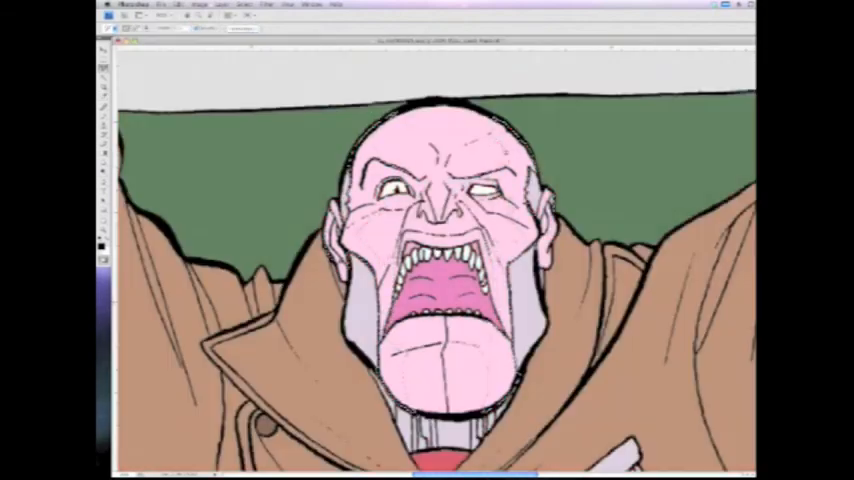
left_click(200, 4)
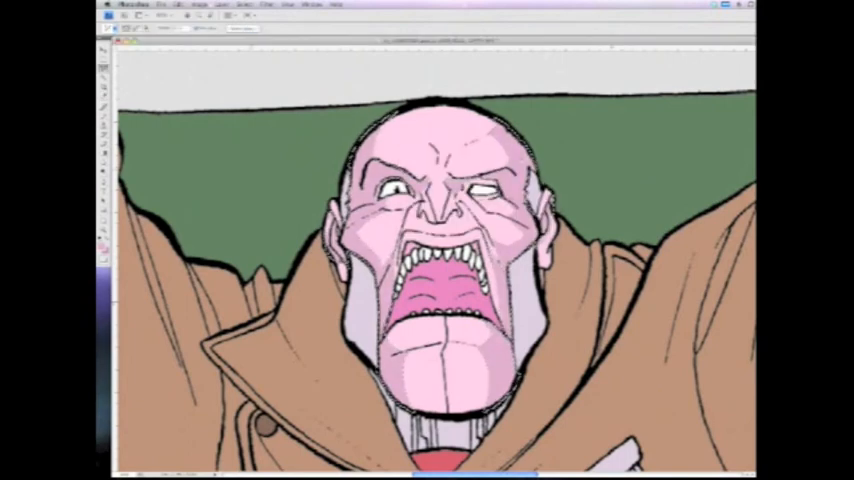
left_click(242, 4)
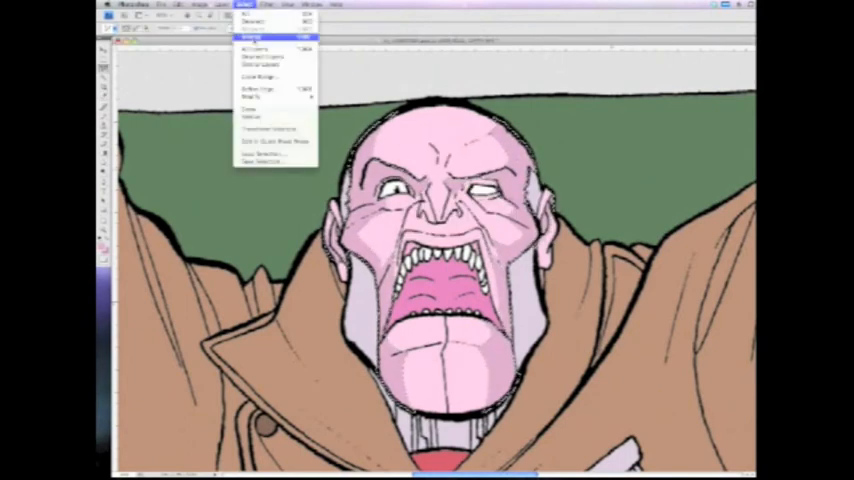
left_click(252, 36)
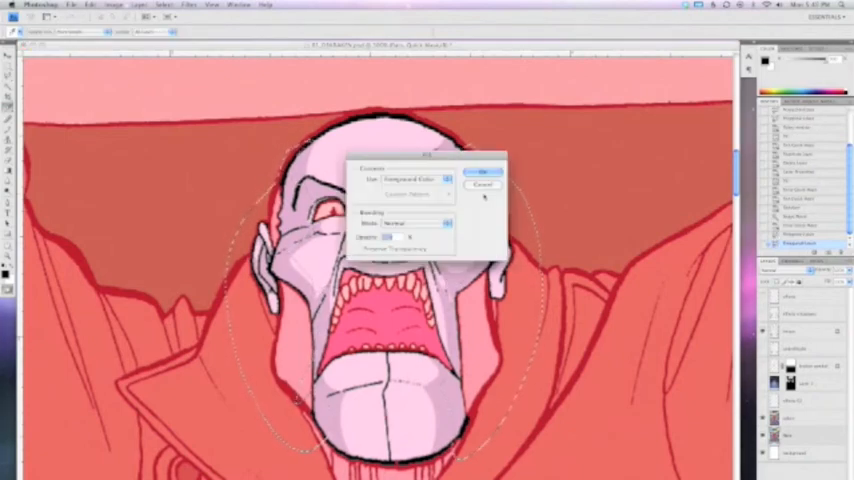
Fill the circular head selection with the foreground colour, Normal mode, 100% opacity.
left_click(482, 172)
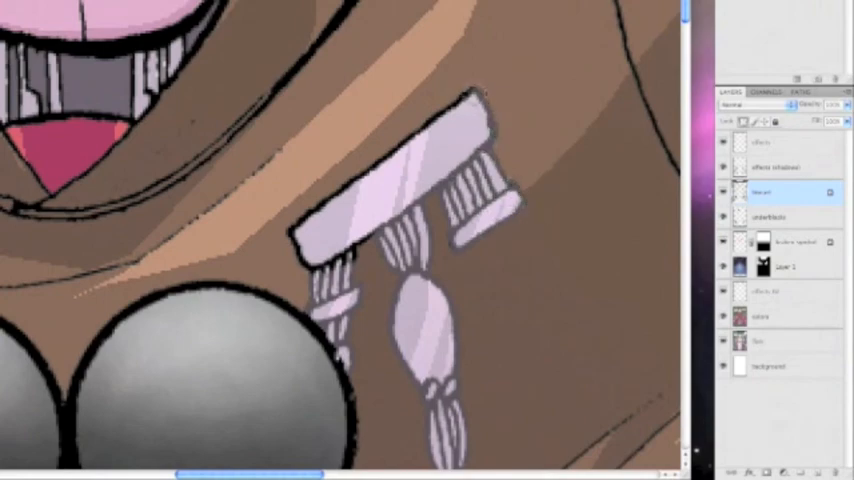
left_click_drag(308, 218, 472, 92)
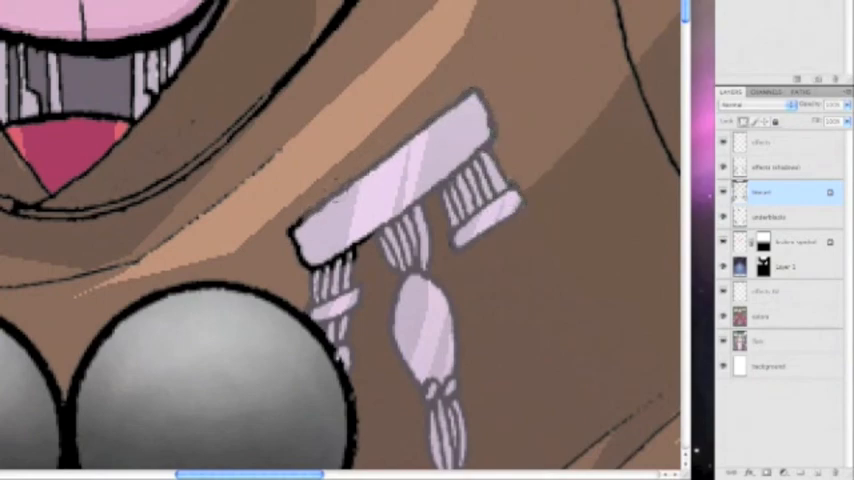